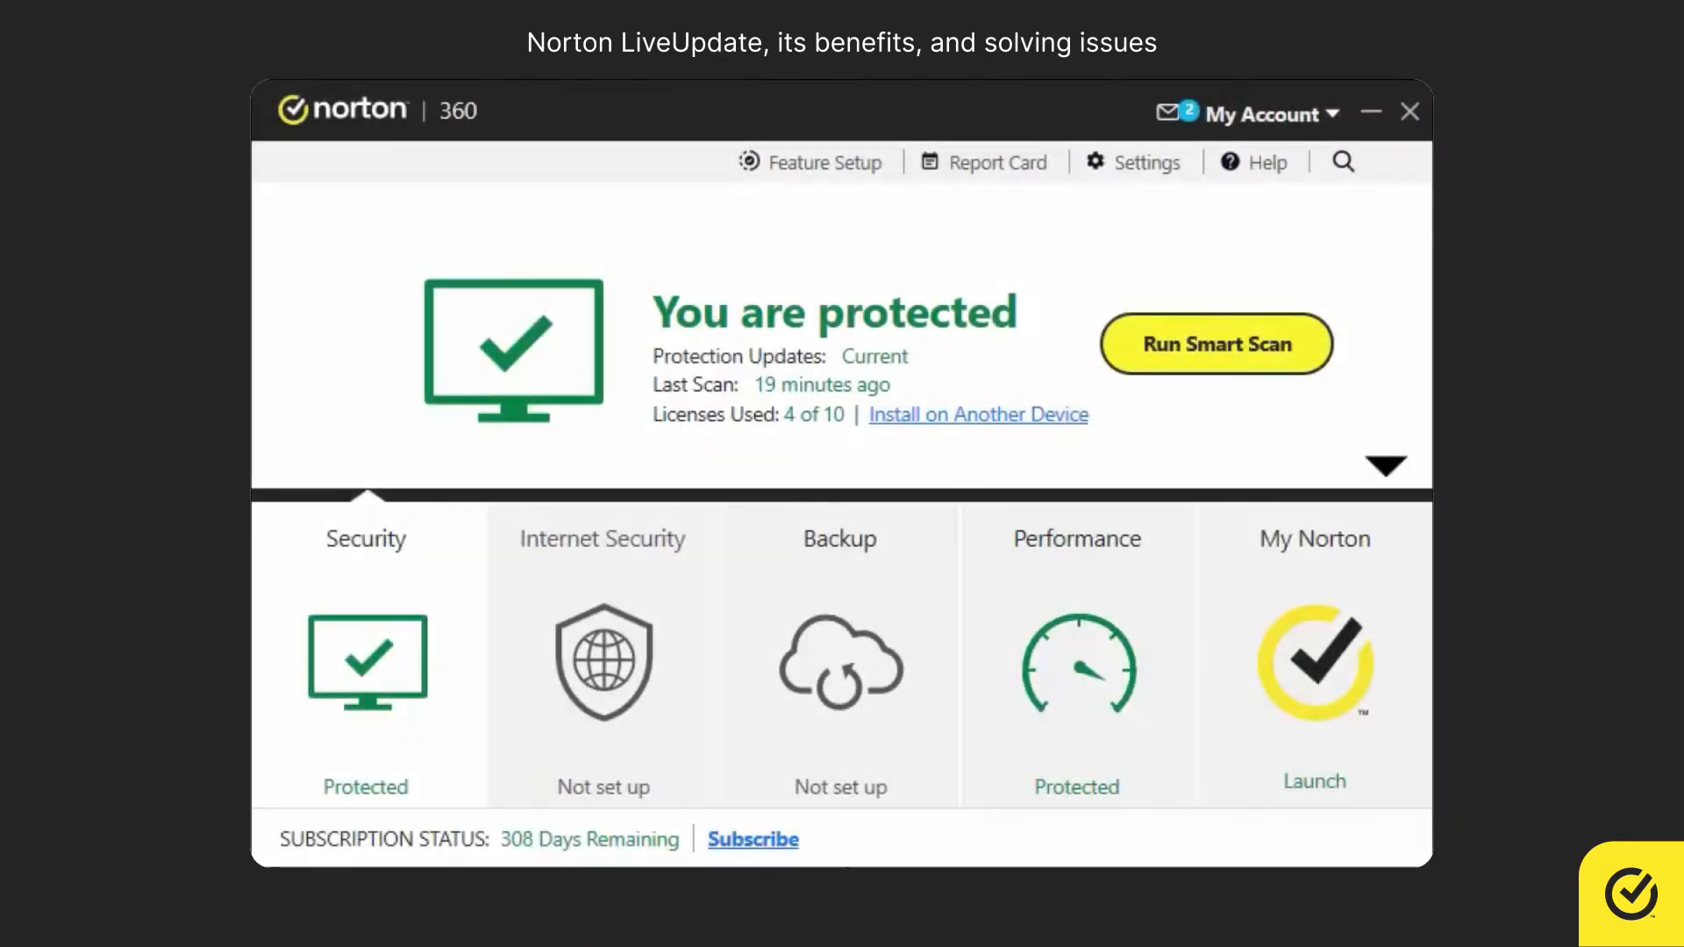
mouse_move(1186, 228)
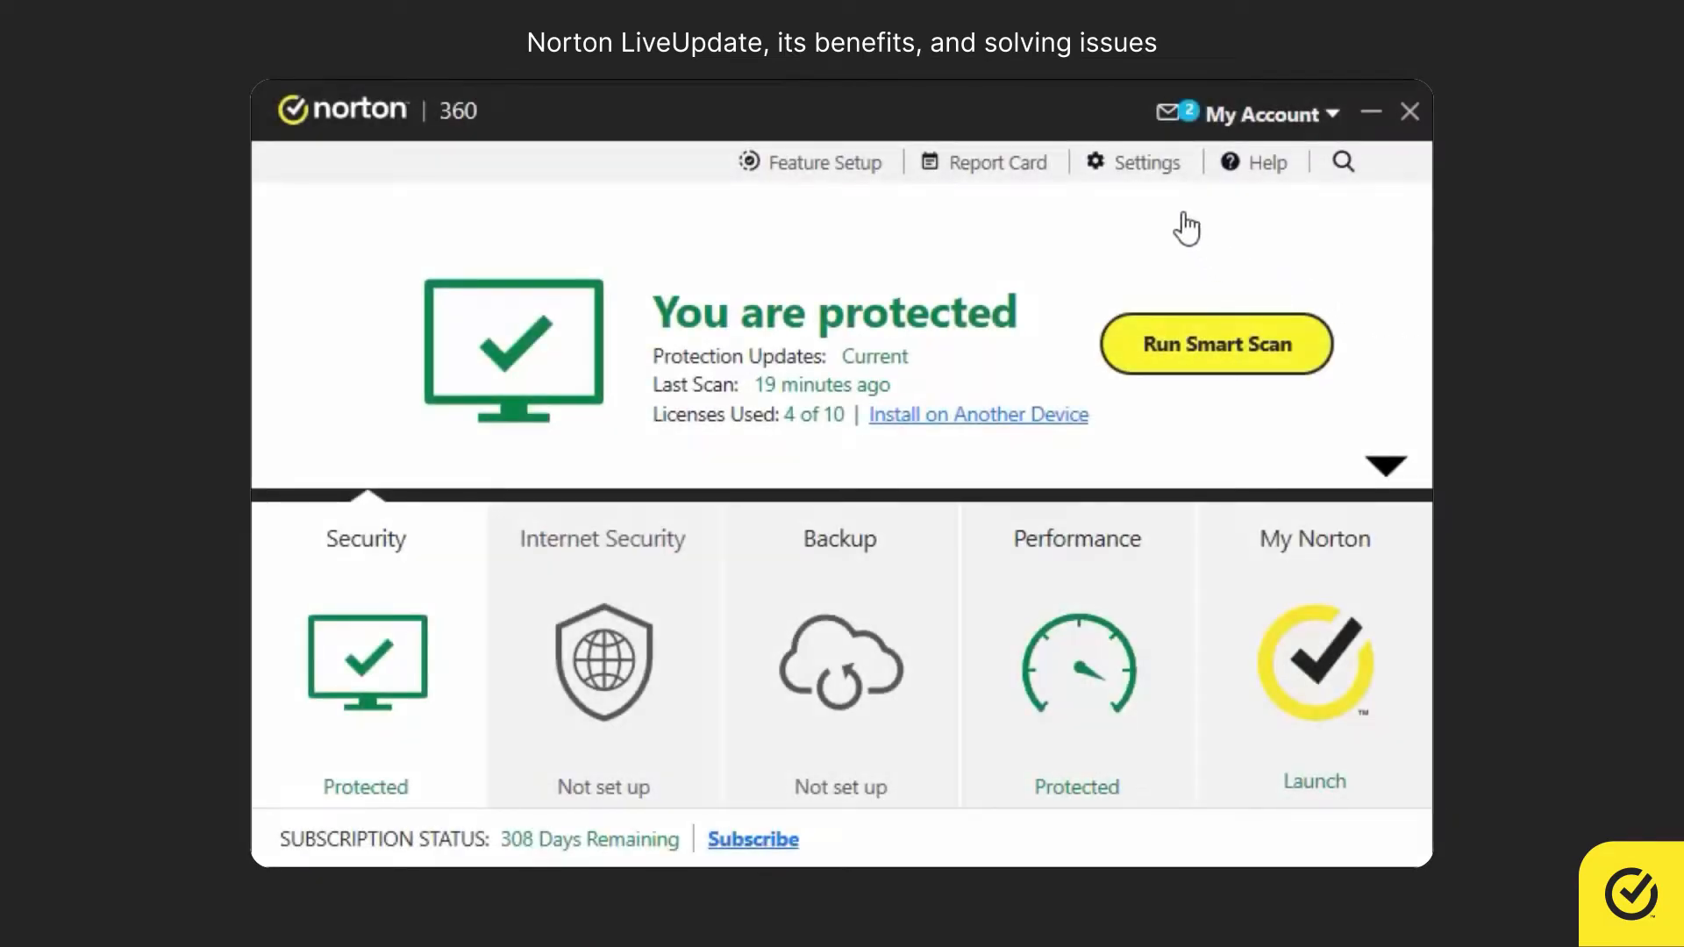
Uncheck Automatic LiveUpdate in Quick Controls, pick a duration in the Attention dialog, and close Settings.
click(1133, 162)
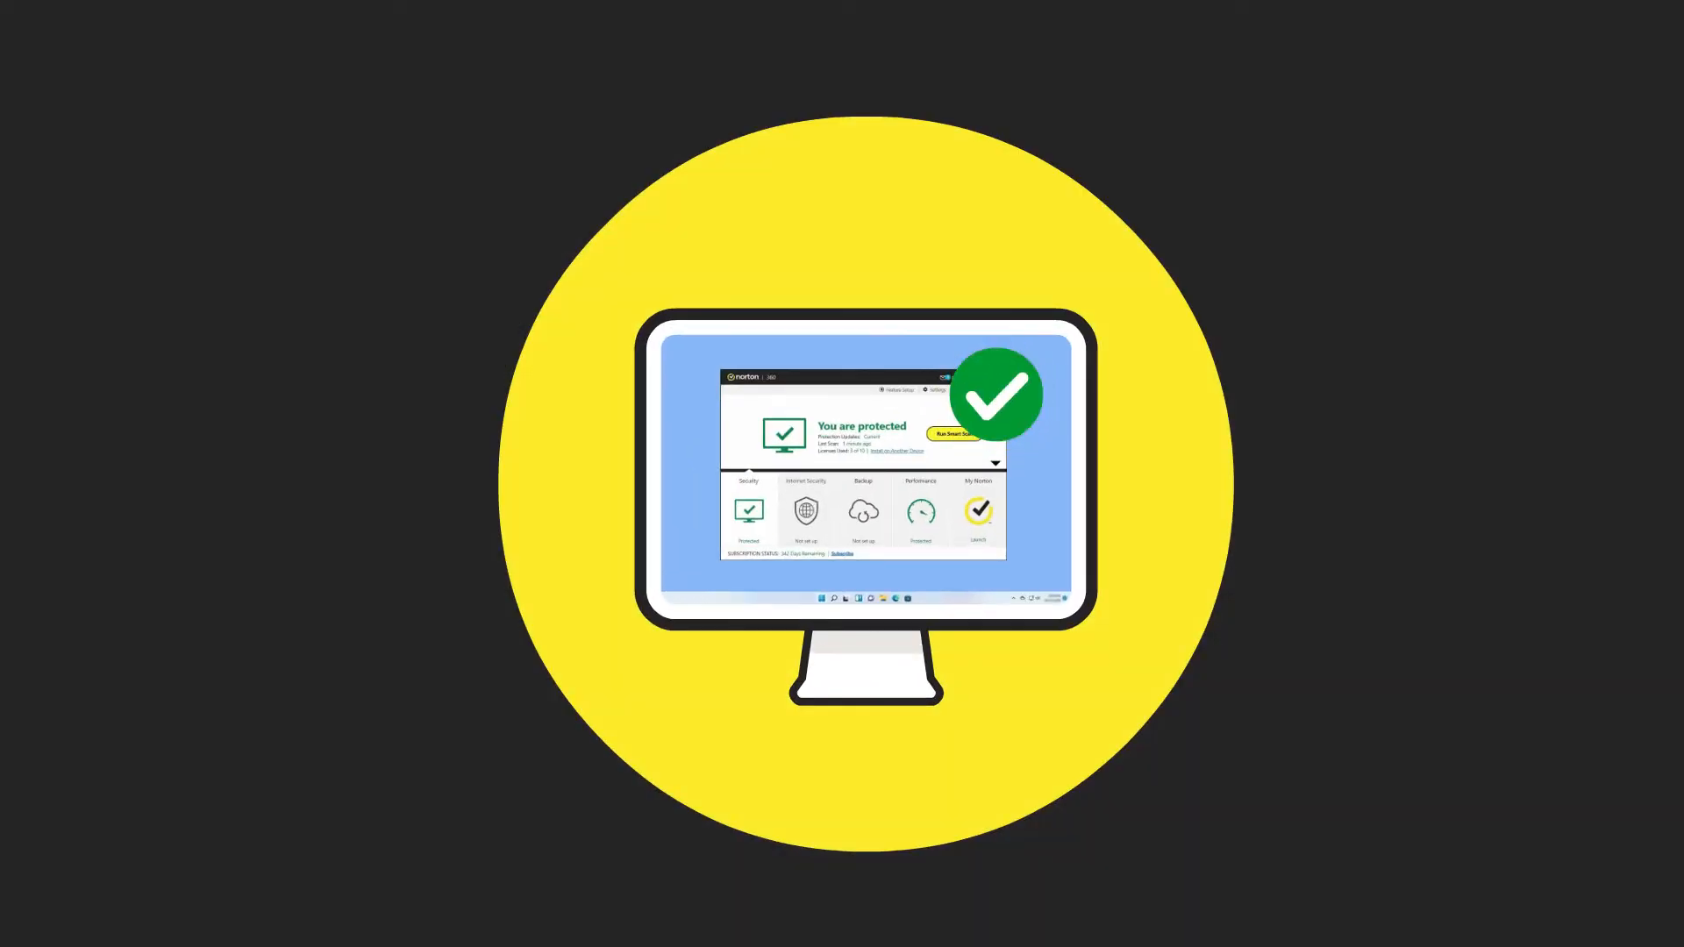
click(1038, 414)
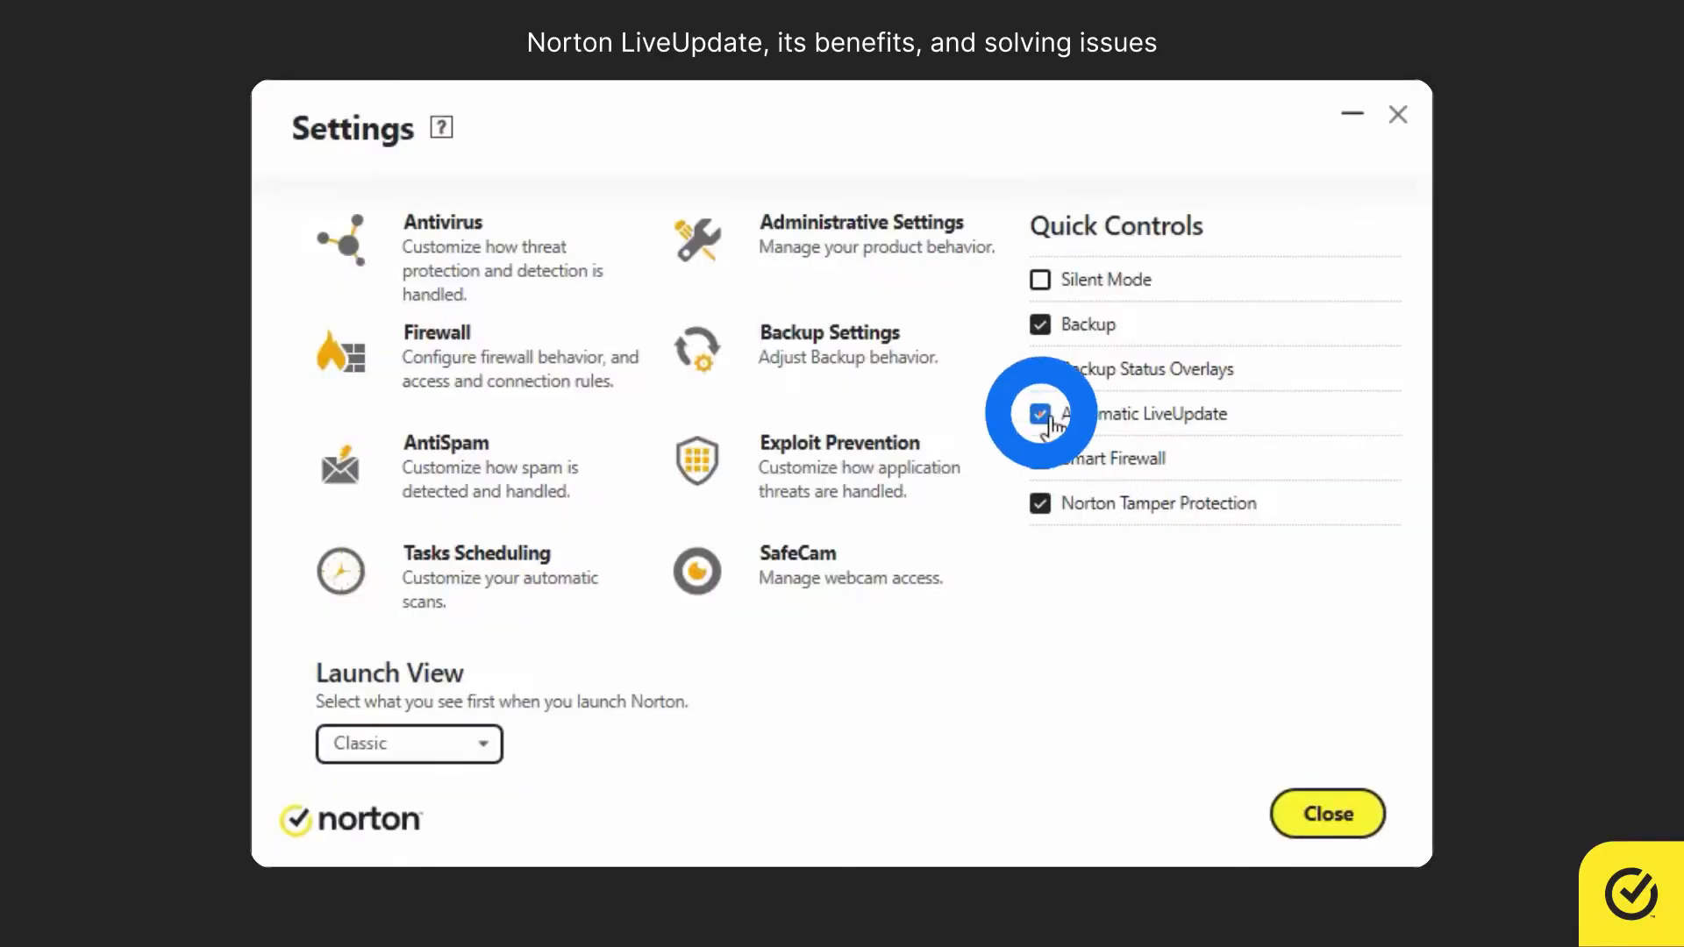
click(1040, 413)
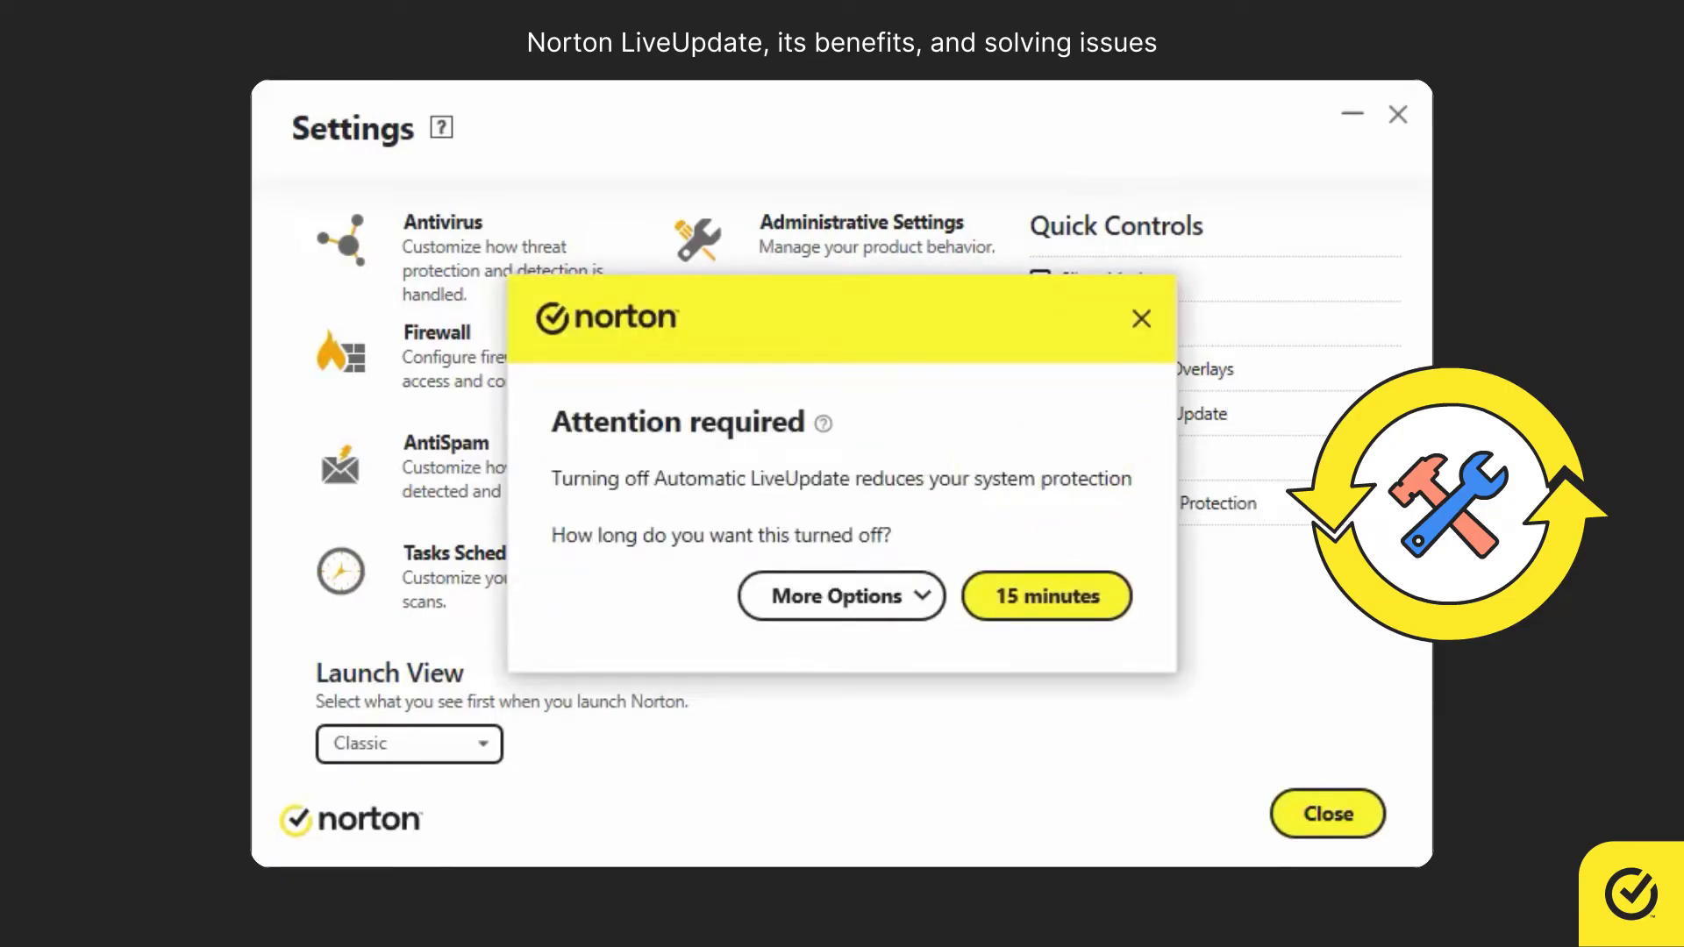
click(840, 597)
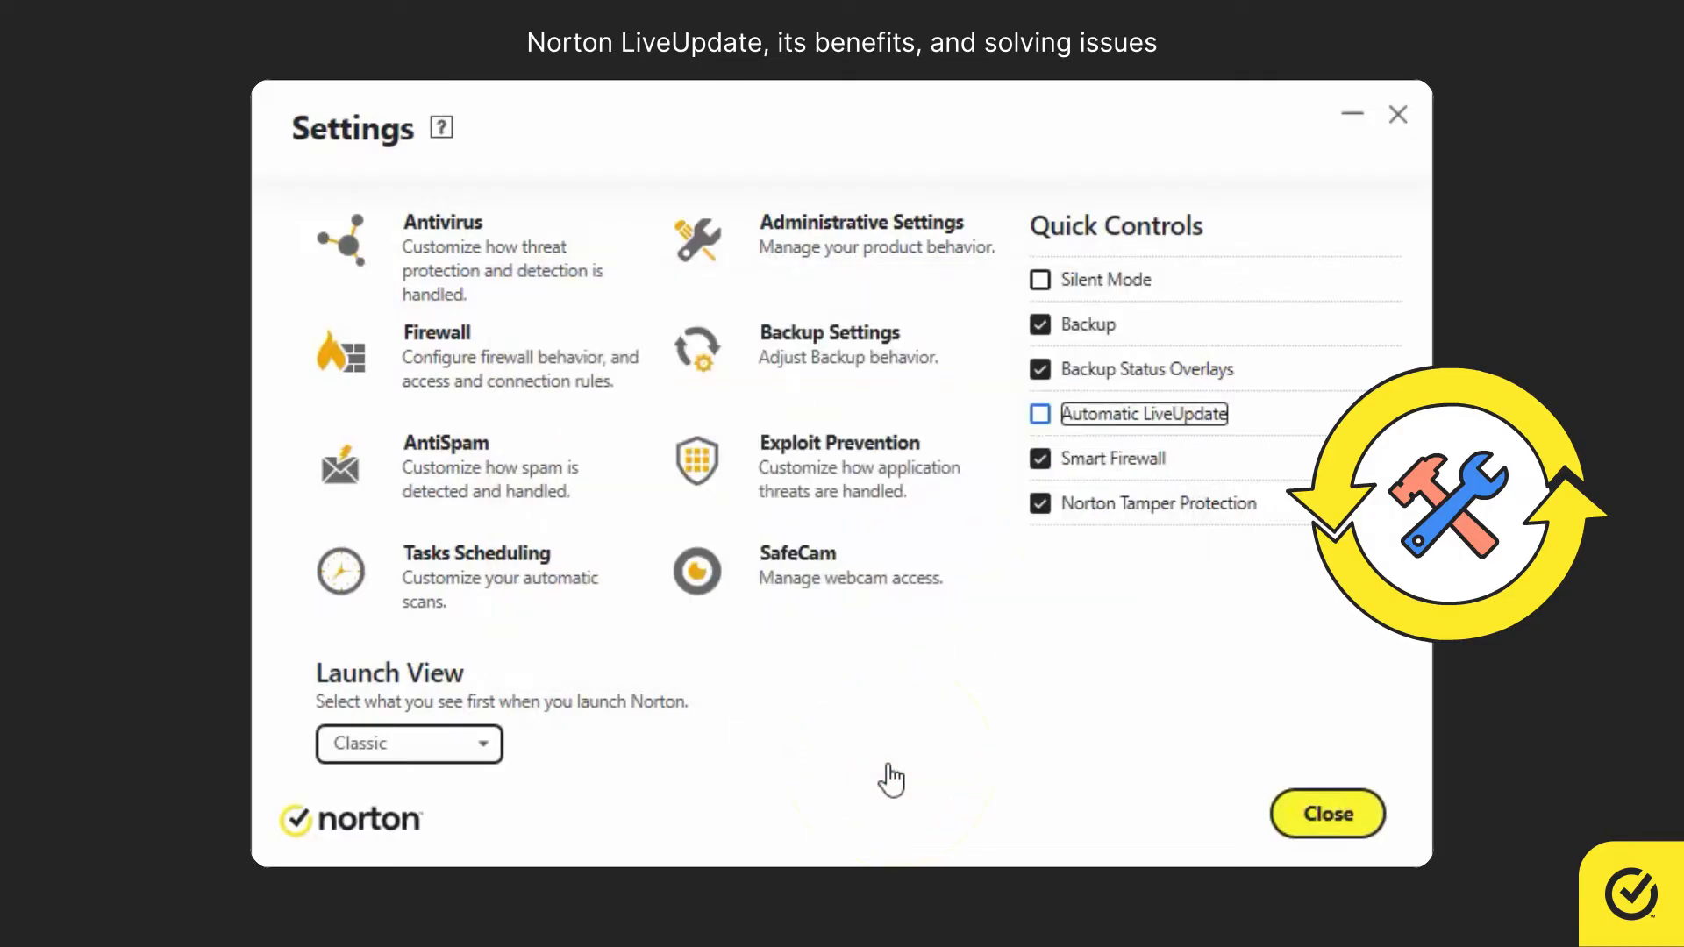
click(1039, 414)
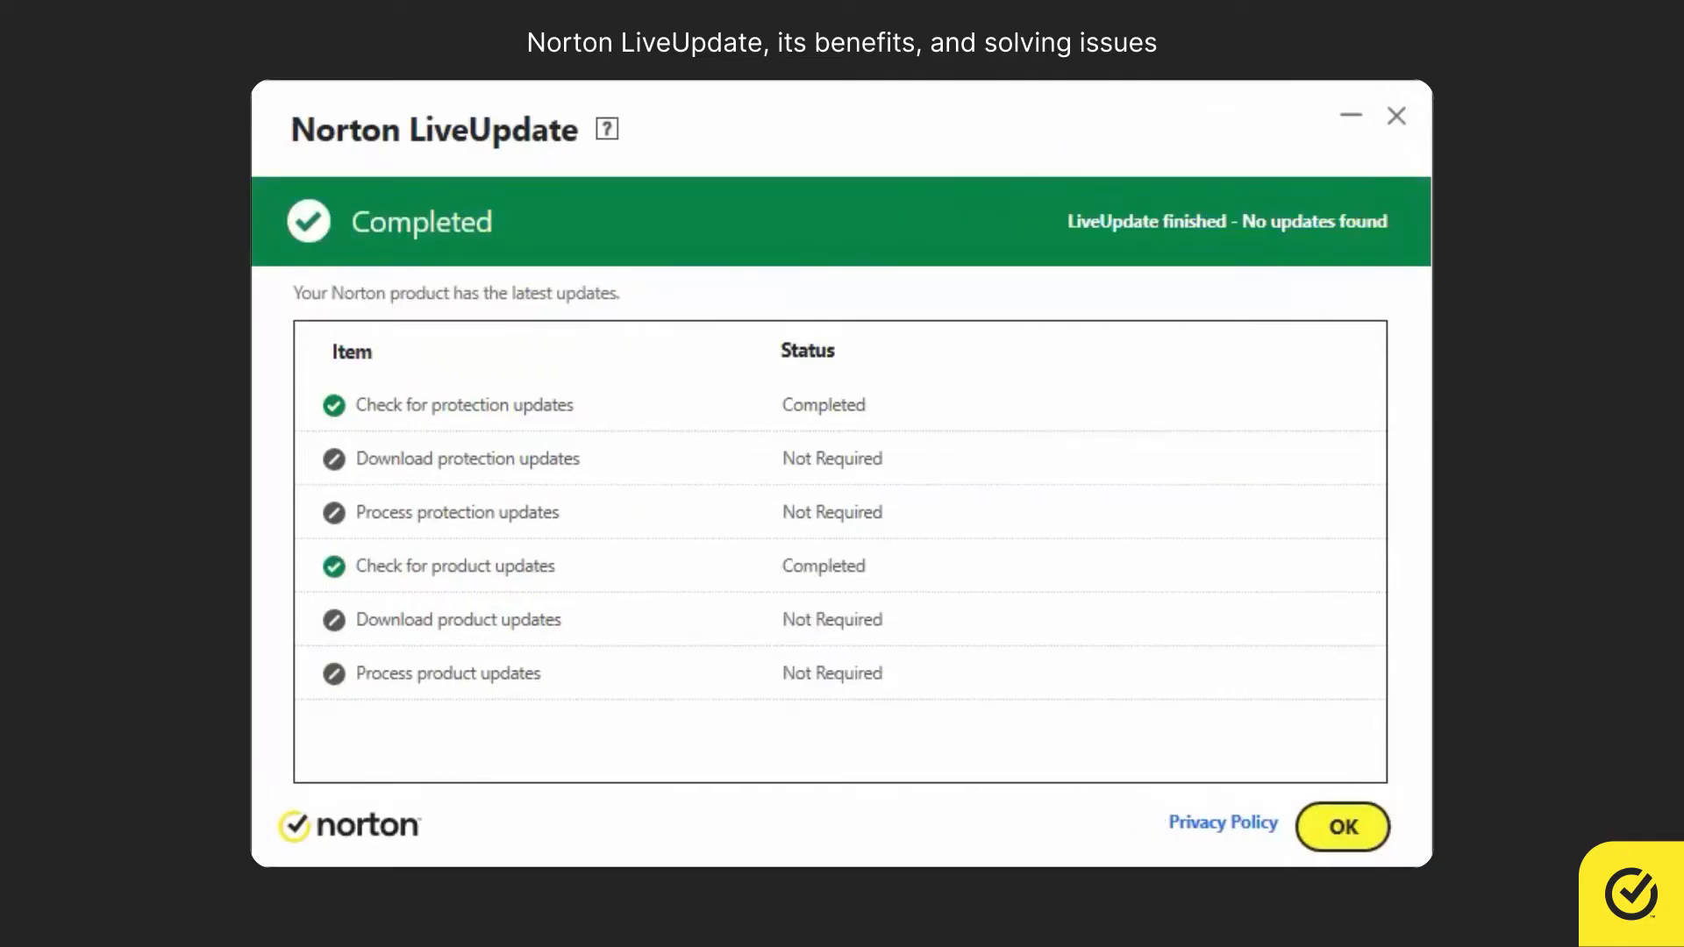
Dismiss the results, run LiveUpdate from Security, and Apply Now the pending product patch.
click(1342, 827)
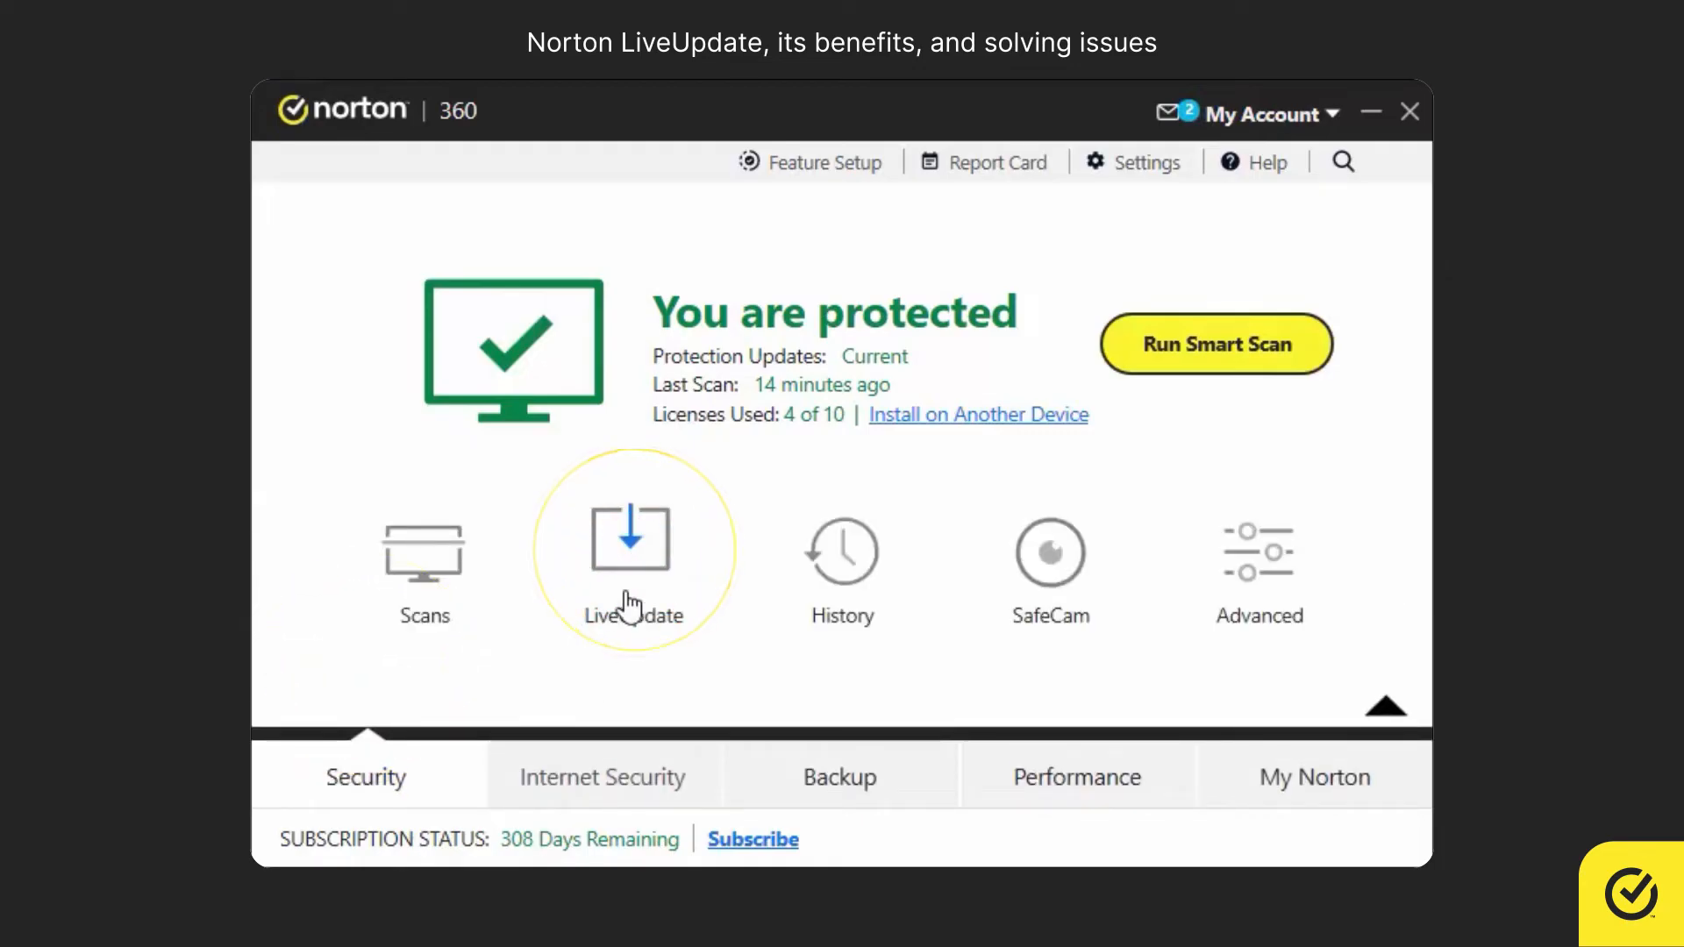
click(633, 547)
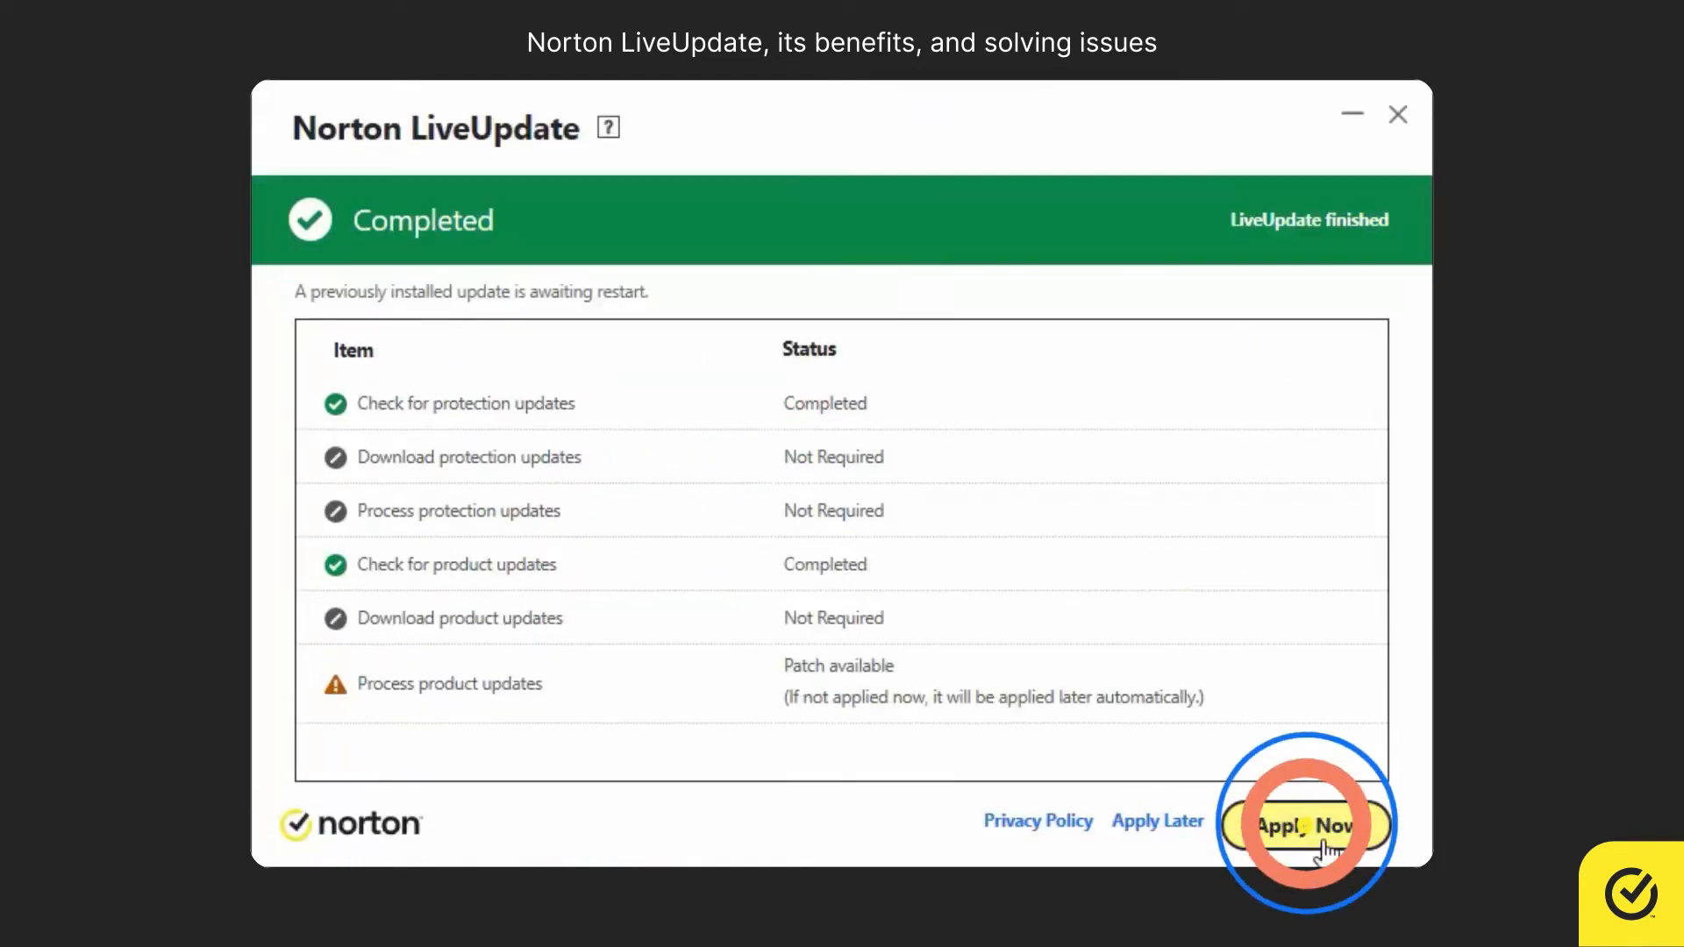
click(1304, 824)
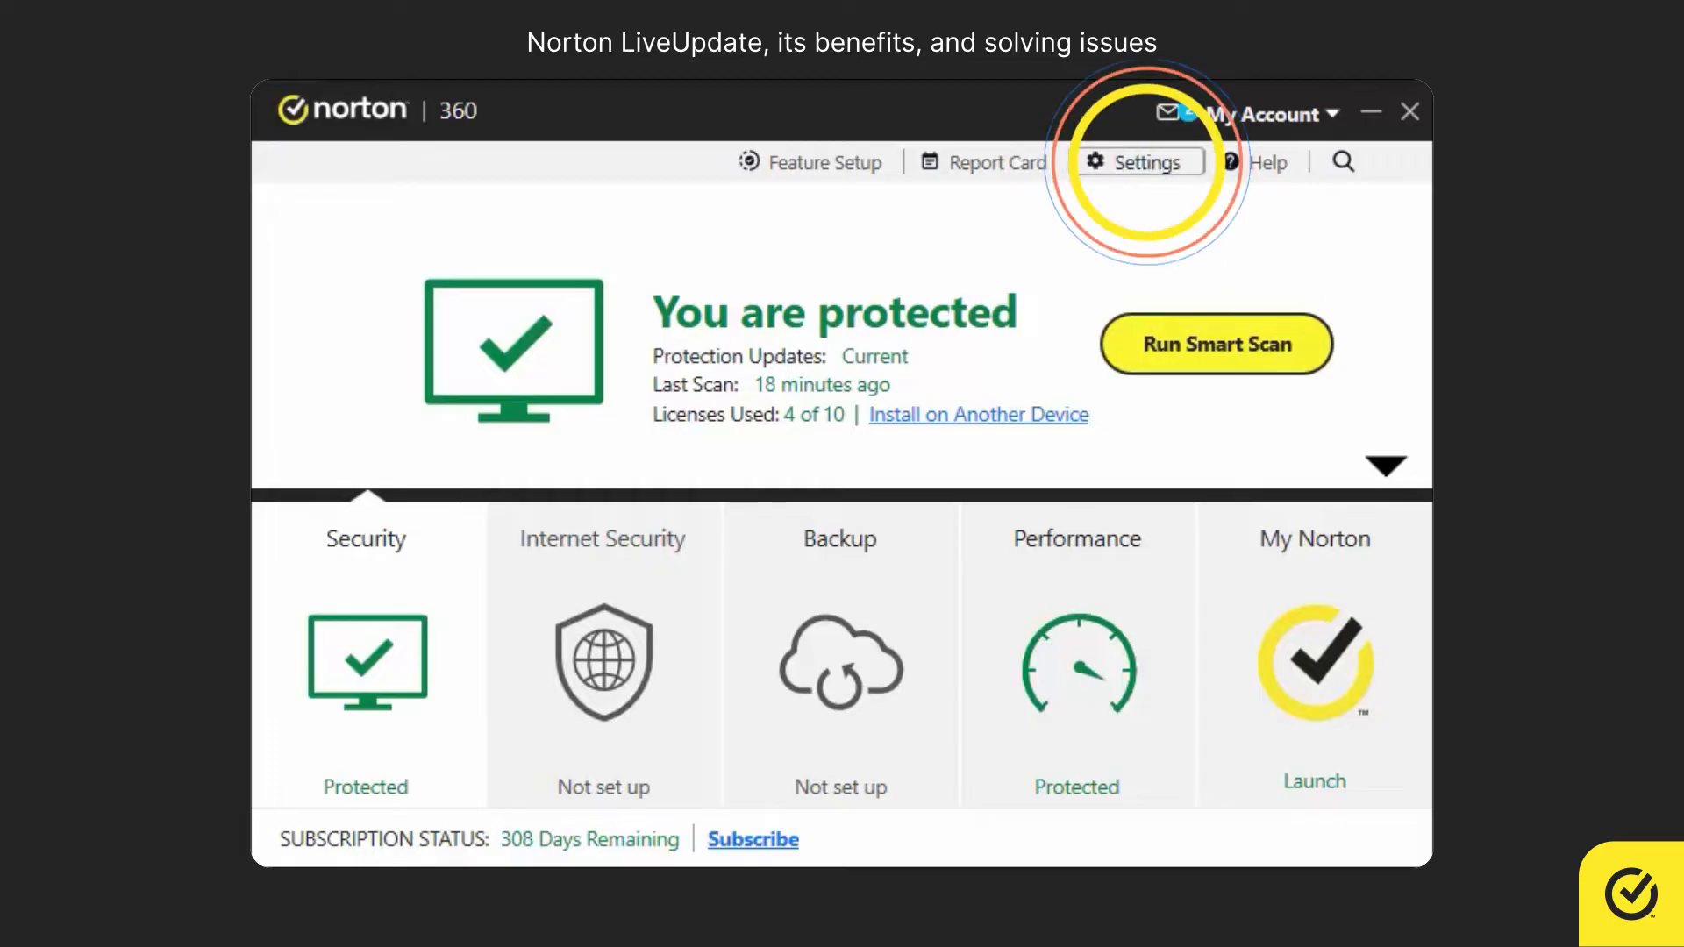
Review Network Proxy Settings, configure the Firewall network settings, and run Norton Autofix after LiveUpdate fails.
click(1140, 161)
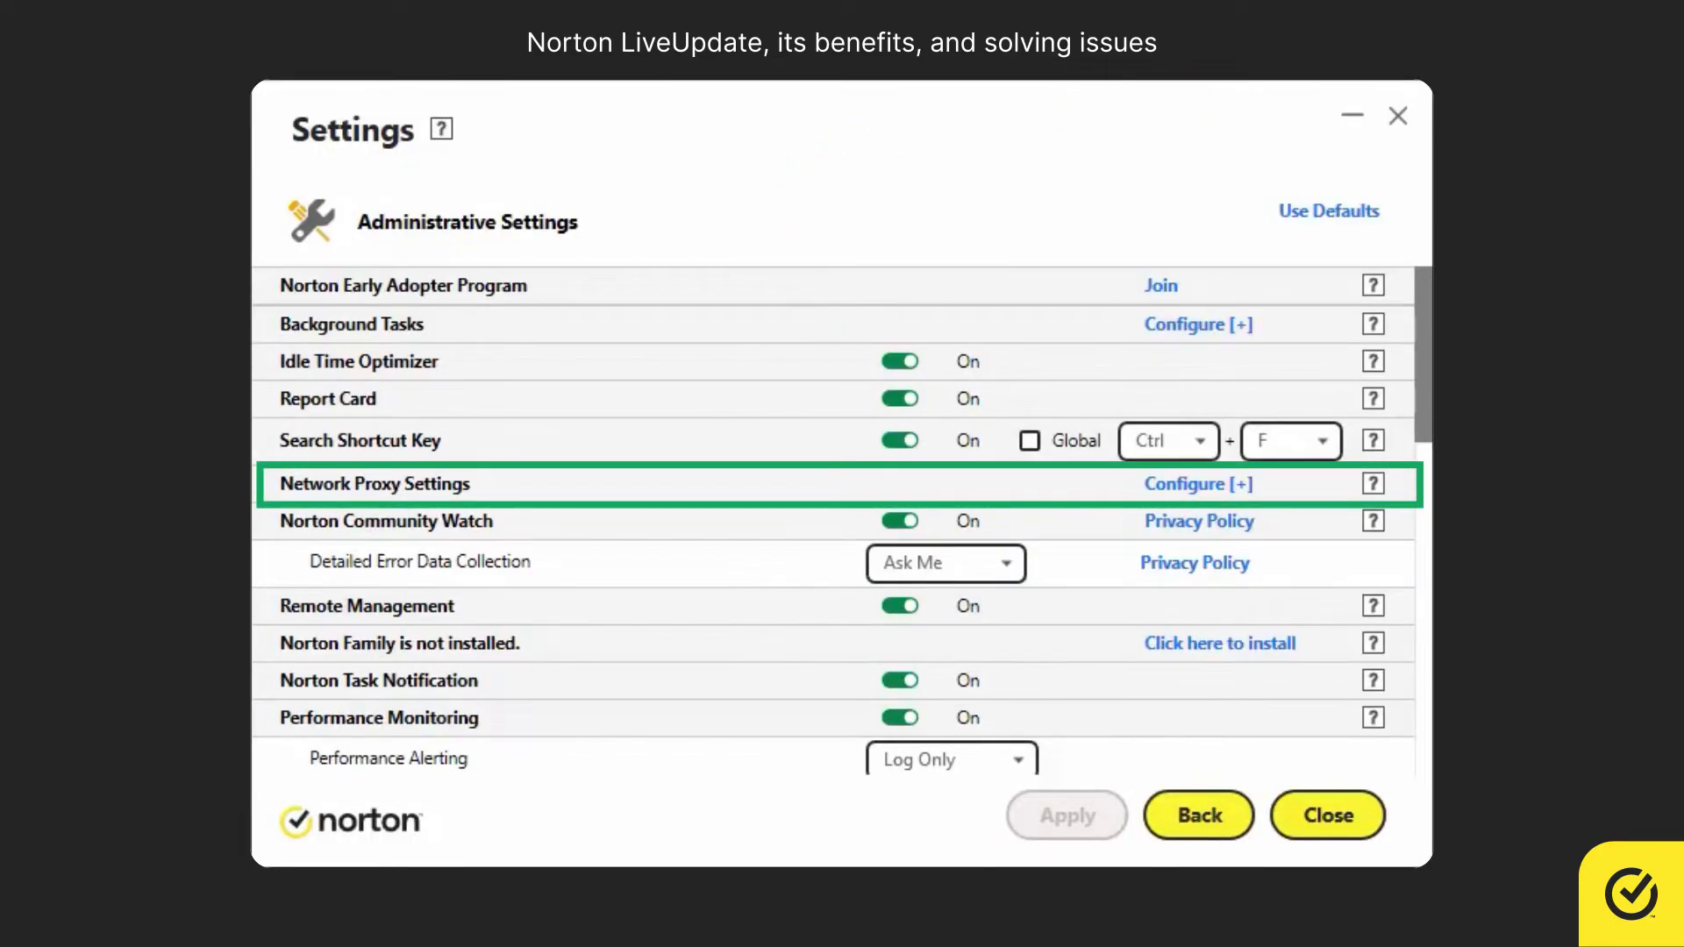
click(1196, 816)
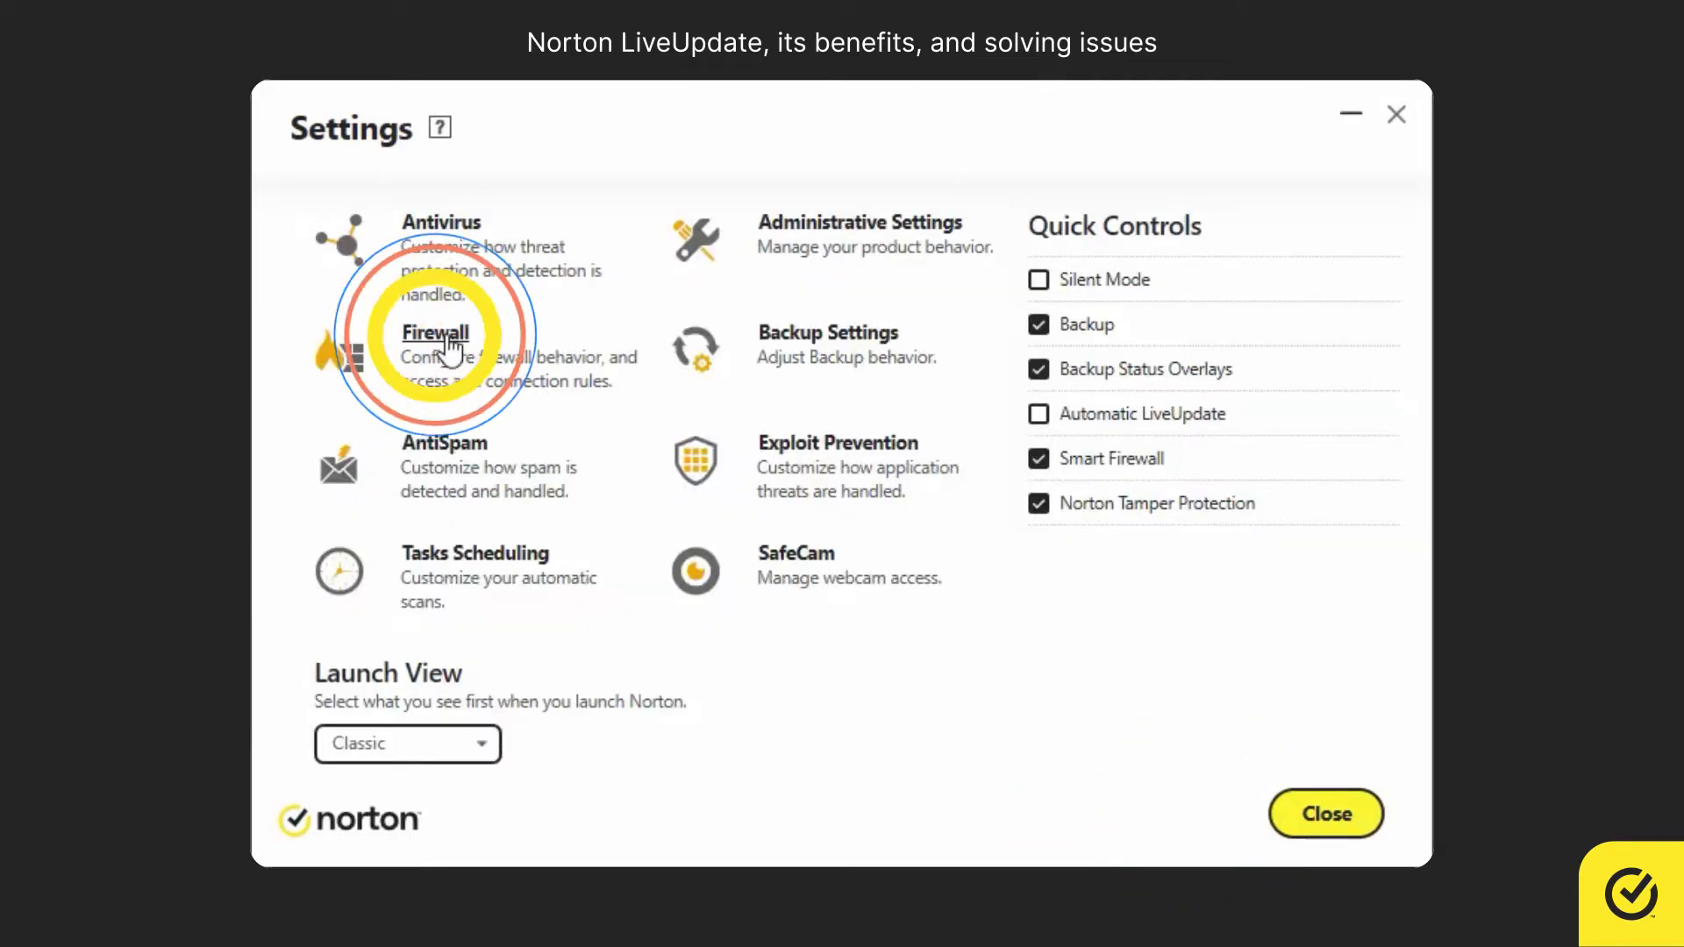
click(437, 331)
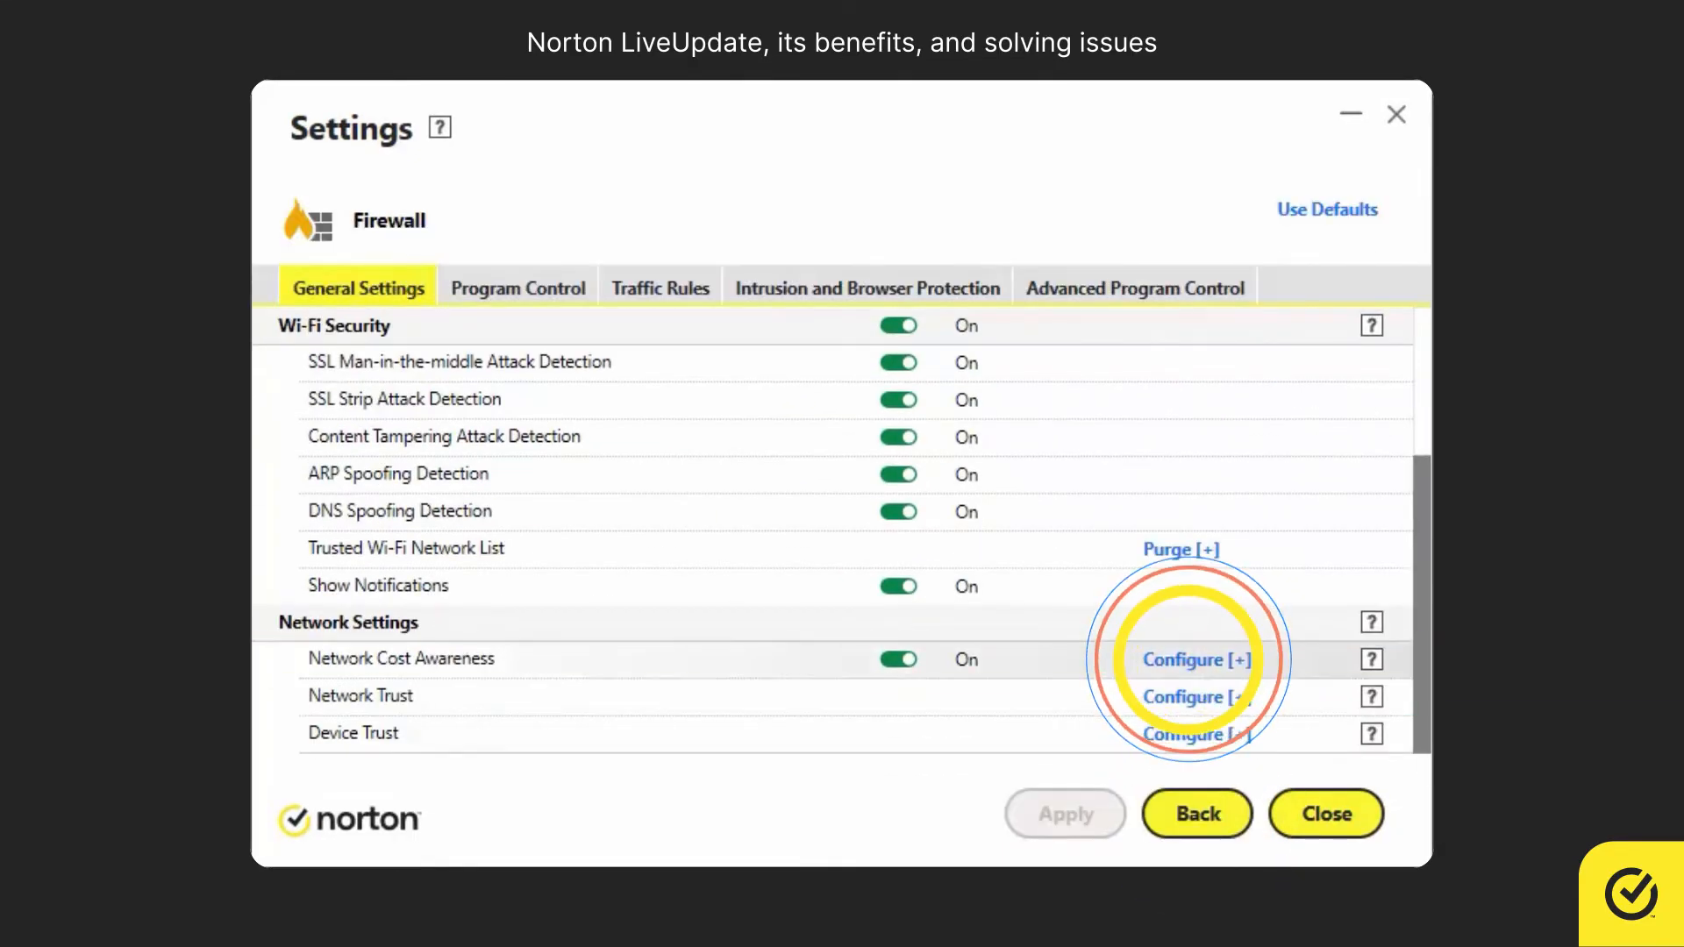
click(1179, 659)
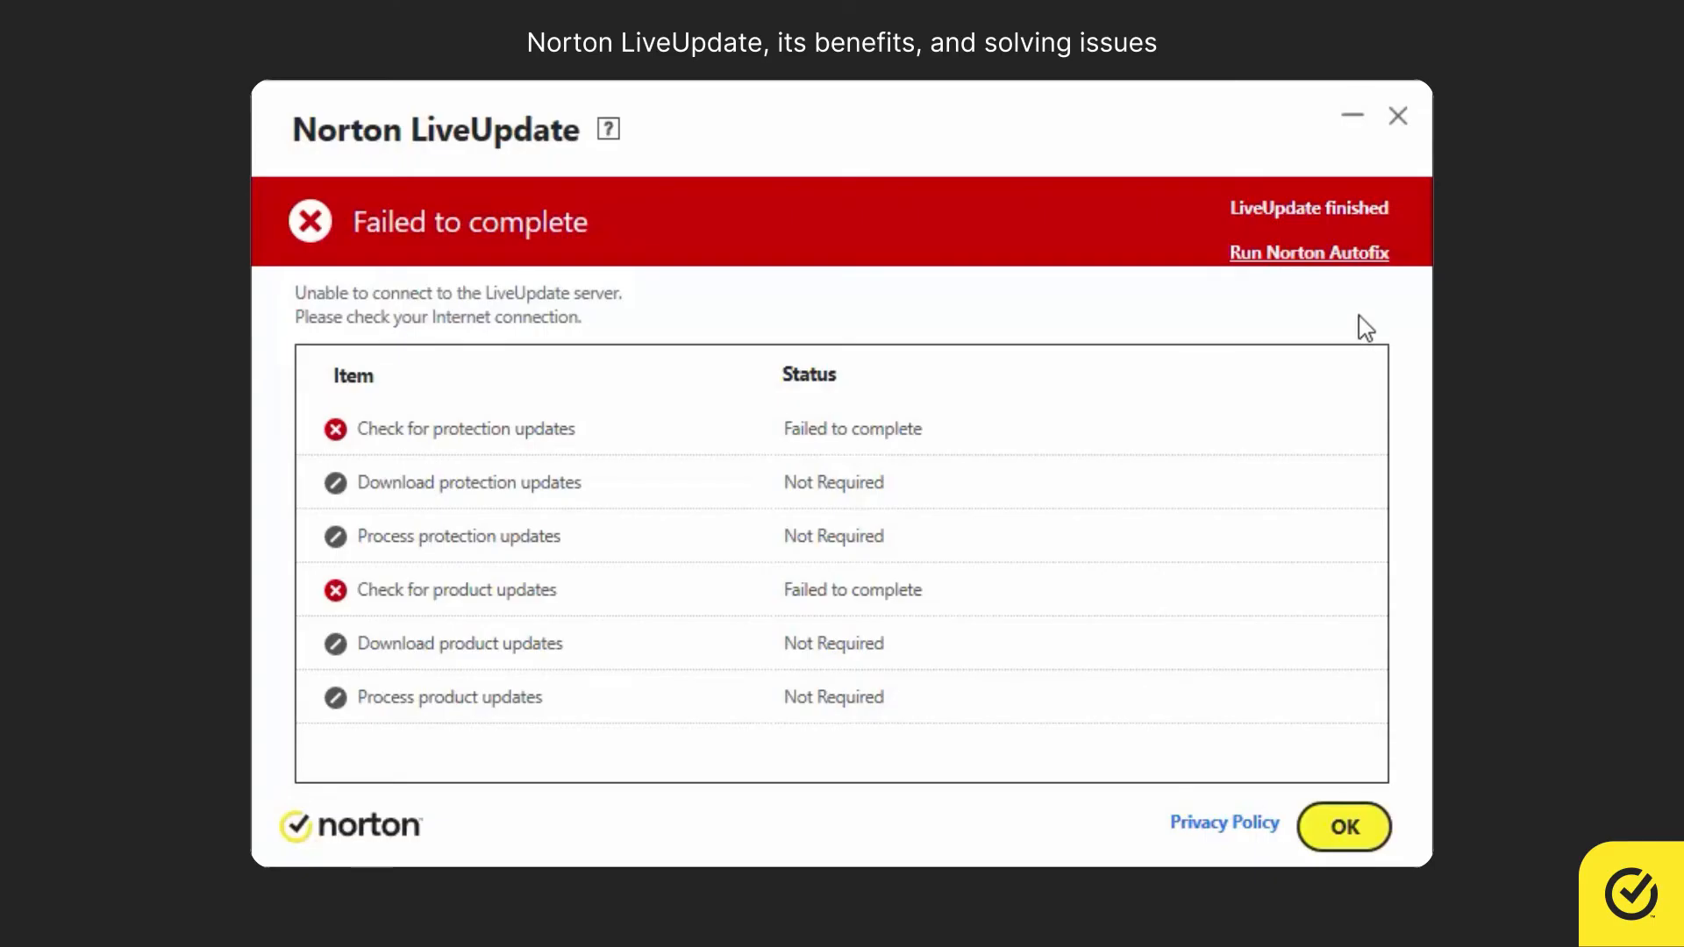
click(1308, 253)
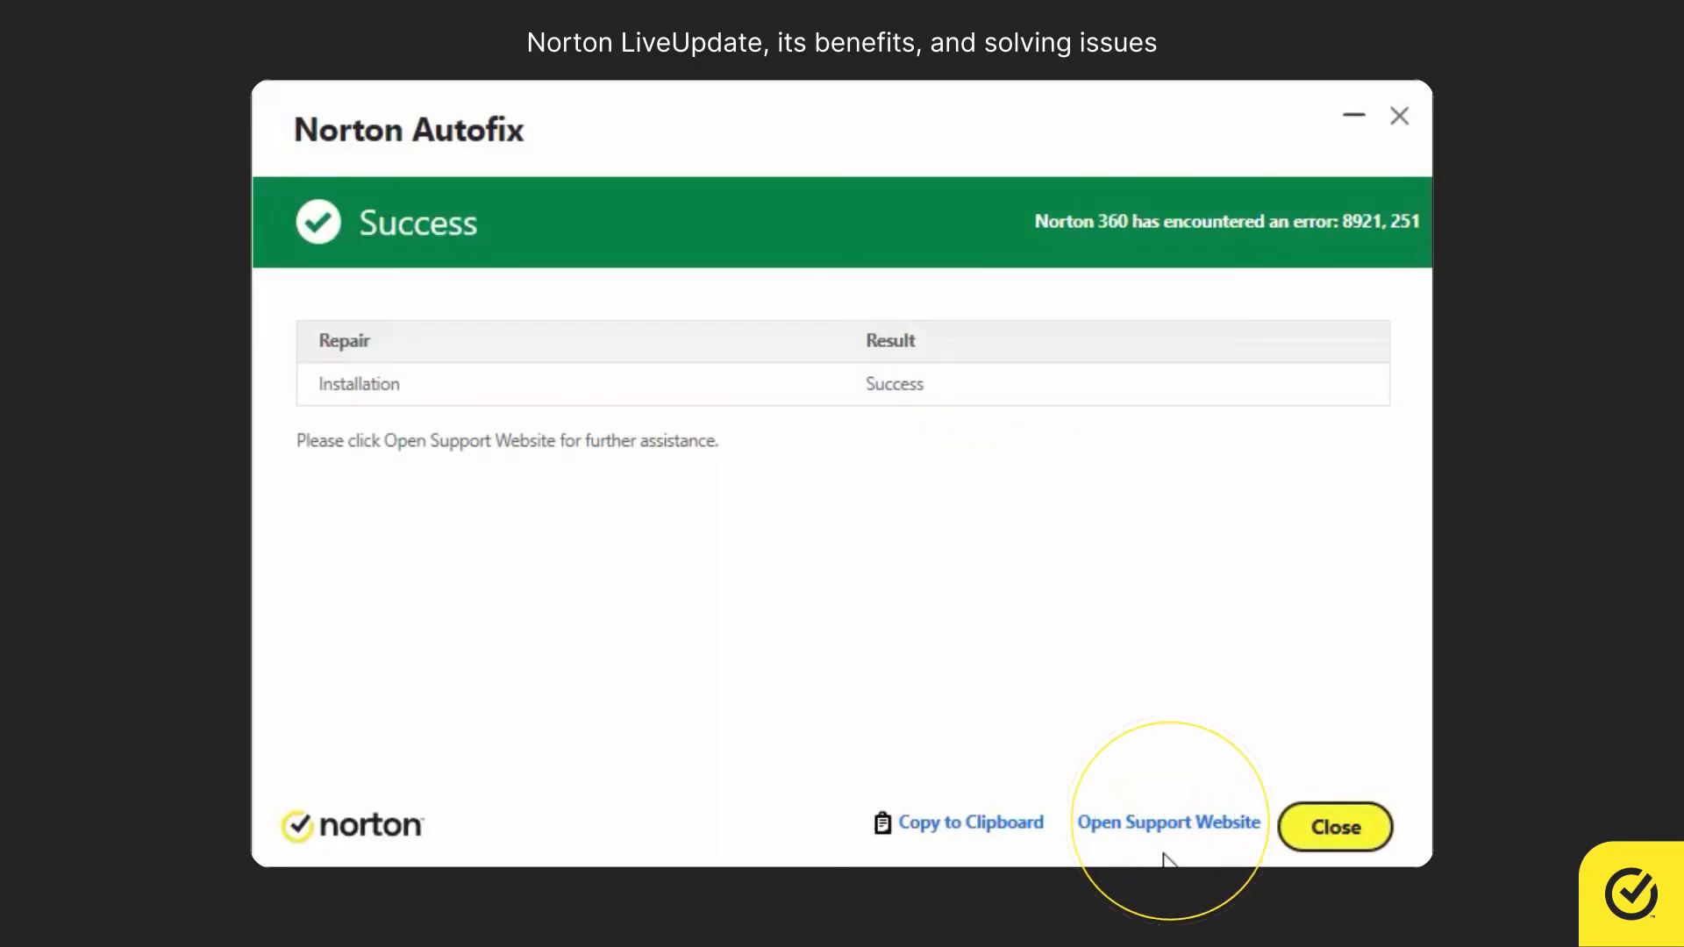
Open the support website for LiveUpdate error 8921, 251 and scroll through its troubleshooting steps.
click(1168, 821)
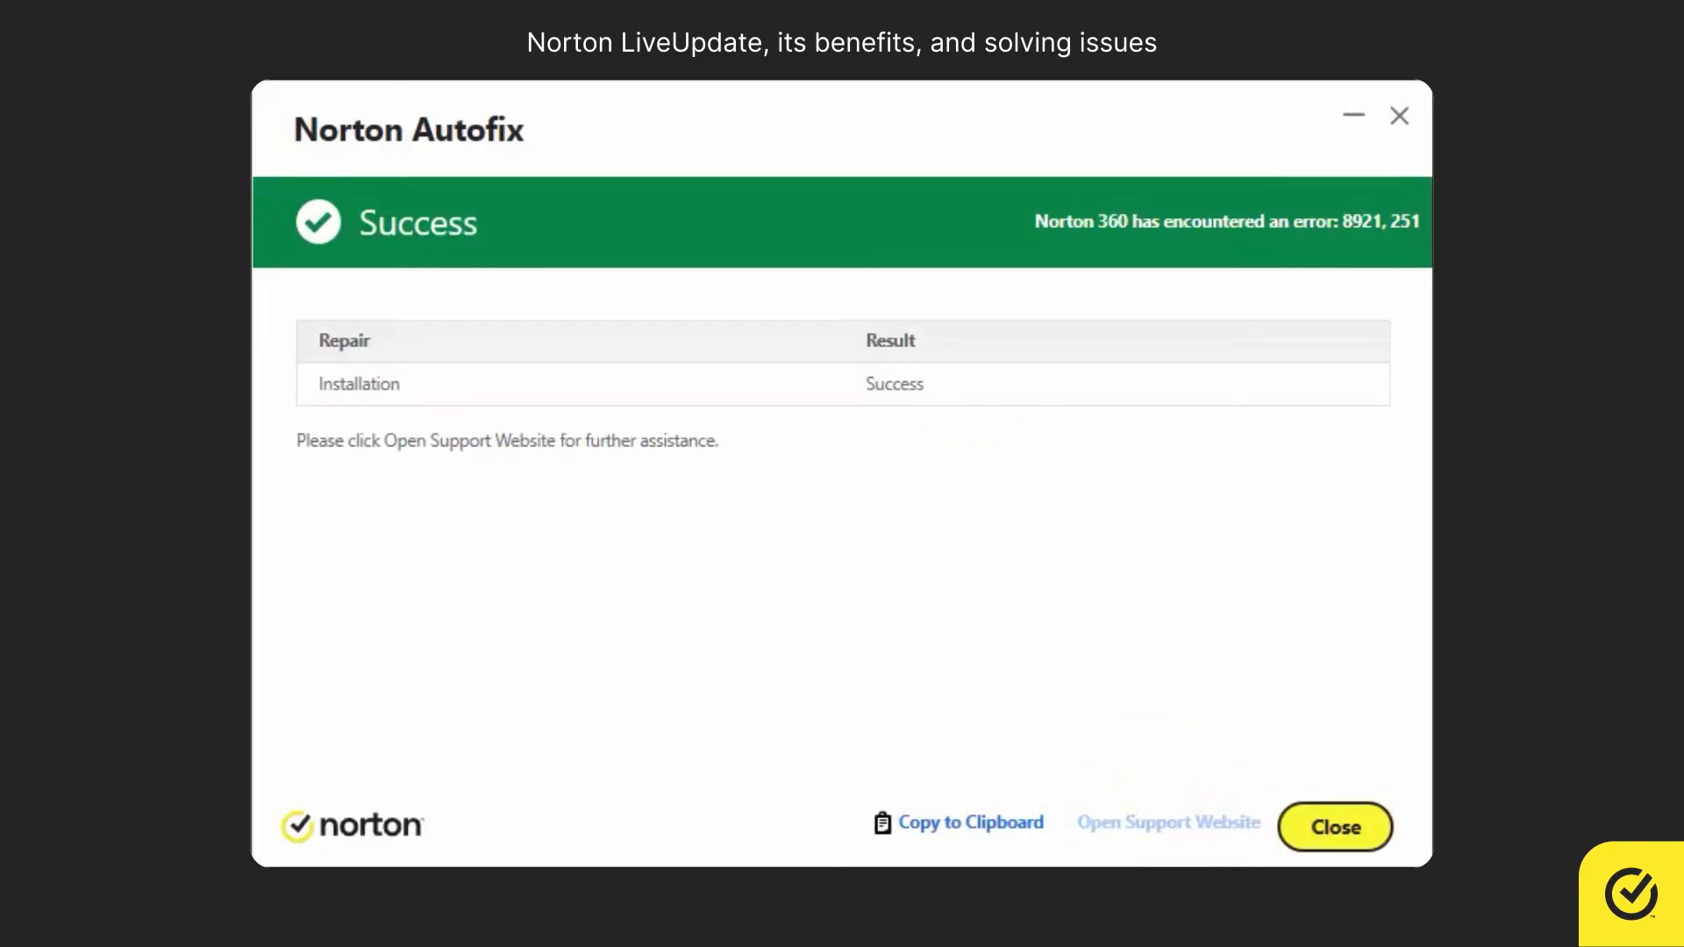
click(1166, 821)
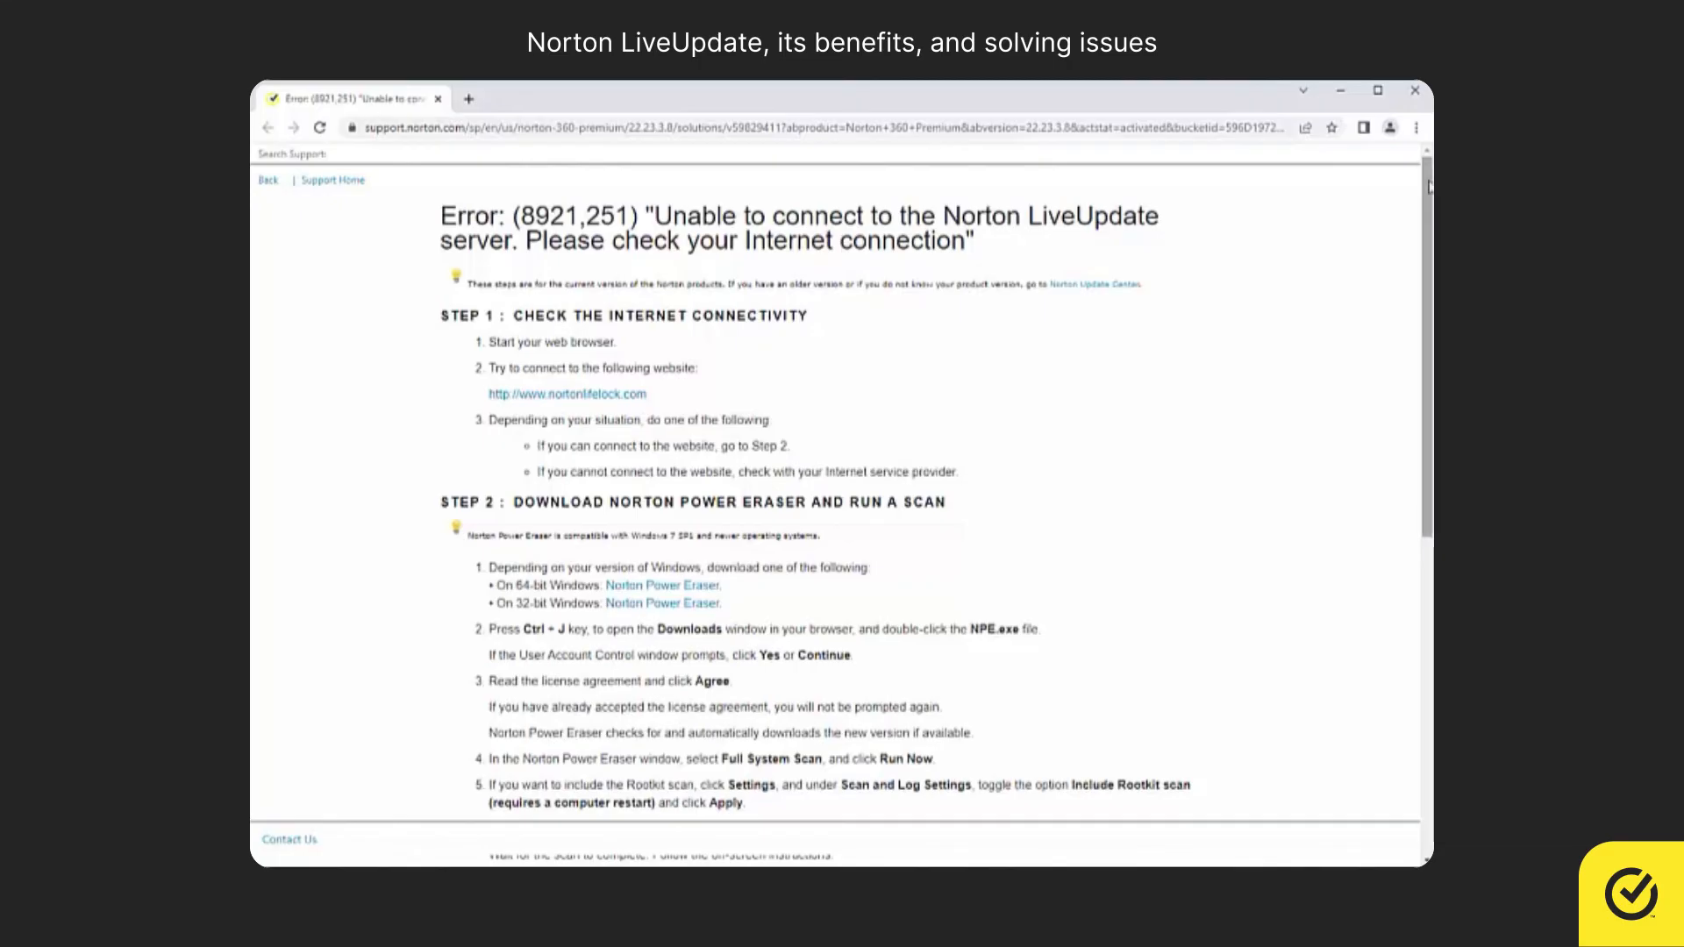
scroll(down, 3)
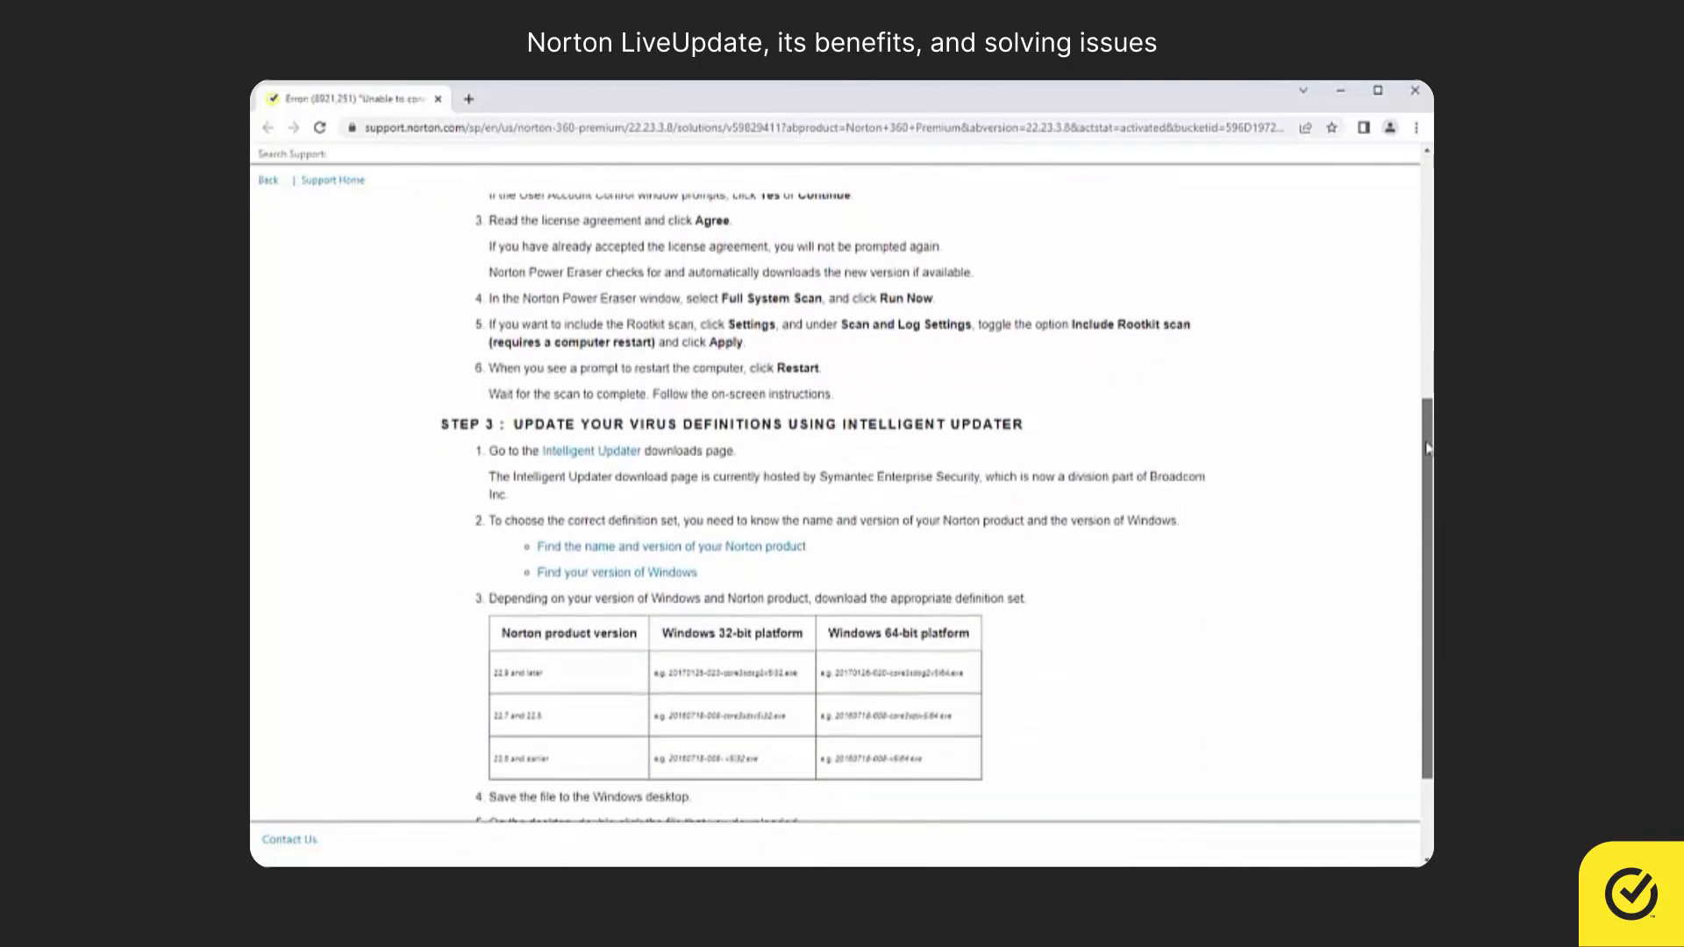